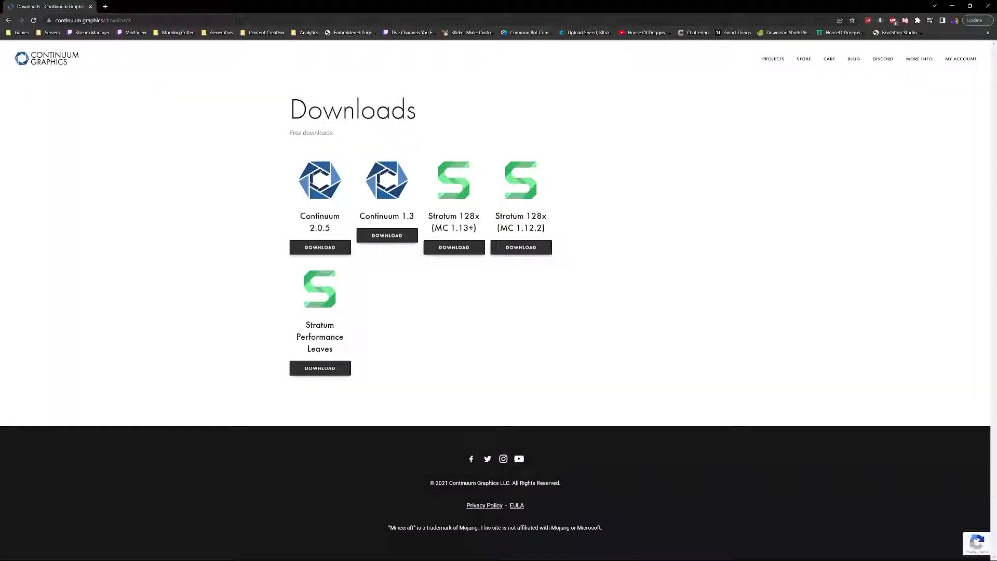
- Go to the Stratum Resourcepack page and scroll to 'Try Stratum for free'
left_click(22, 59)
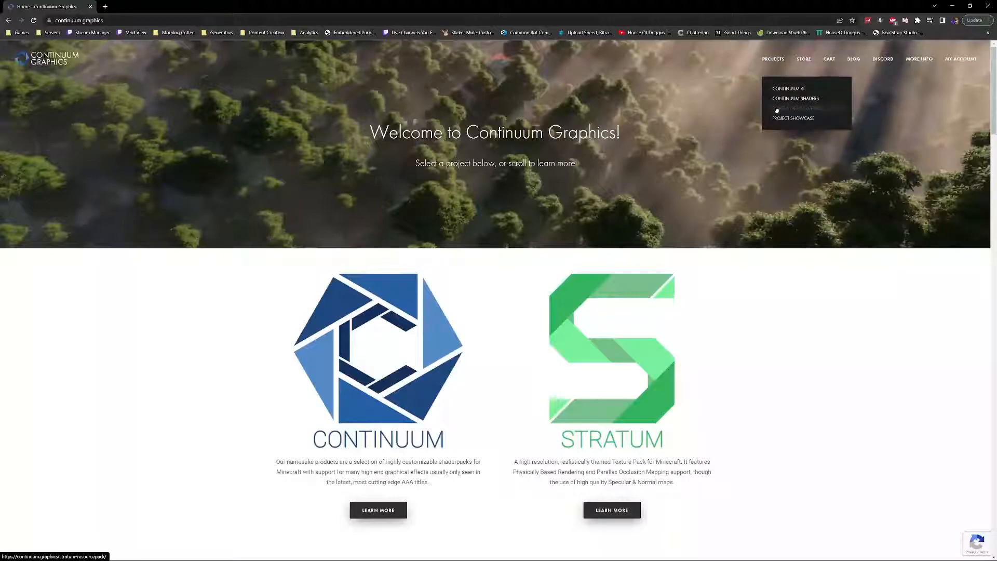
left_click(792, 107)
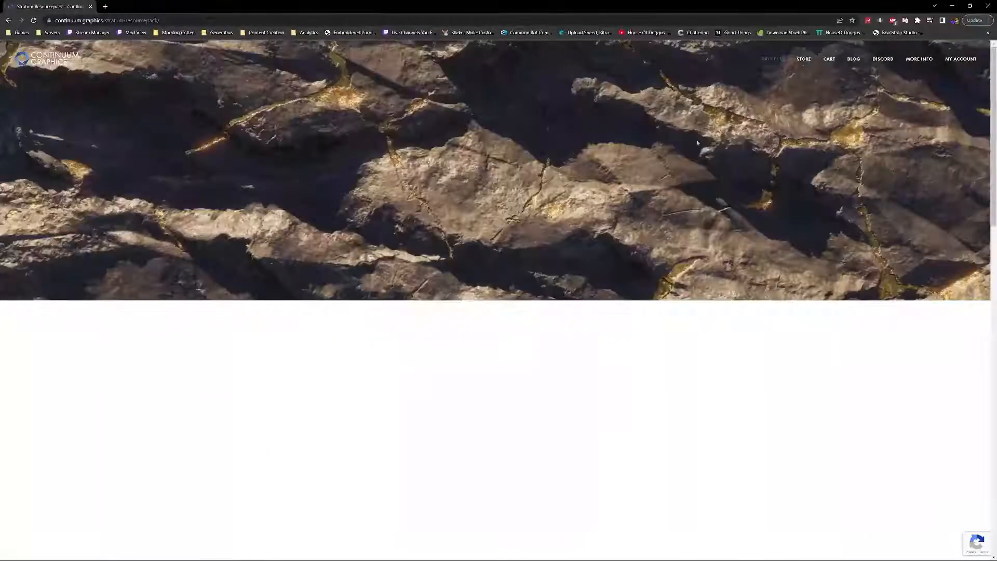
scroll("down", 3)
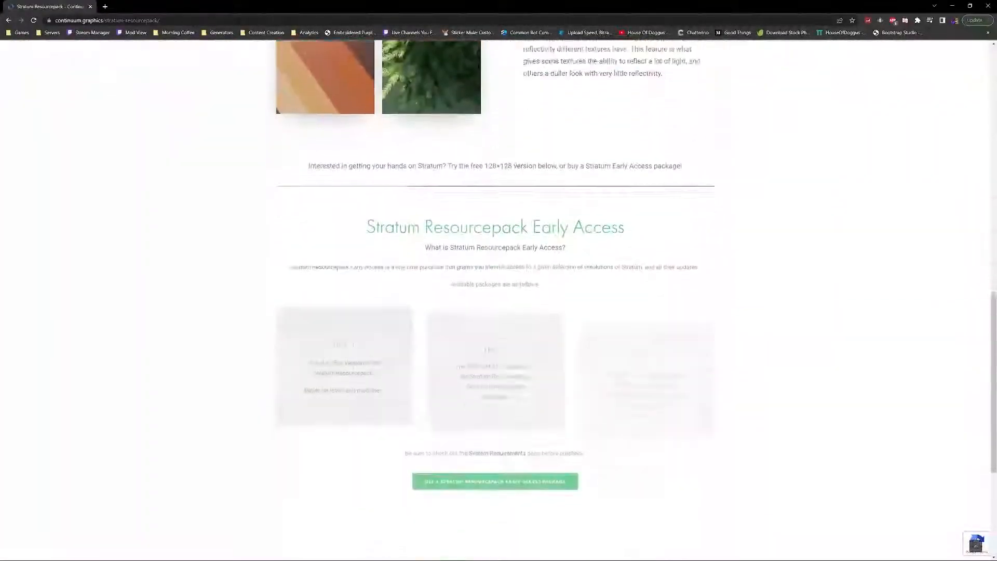
scroll("down", 3)
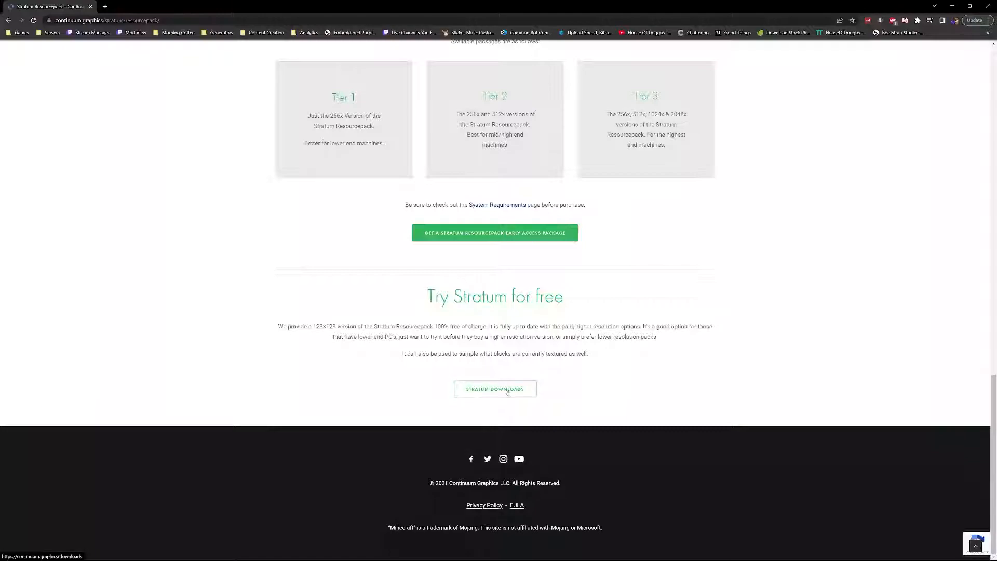
- Go to the Stratum Downloads page listing the free 128x packs
left_click(495, 389)
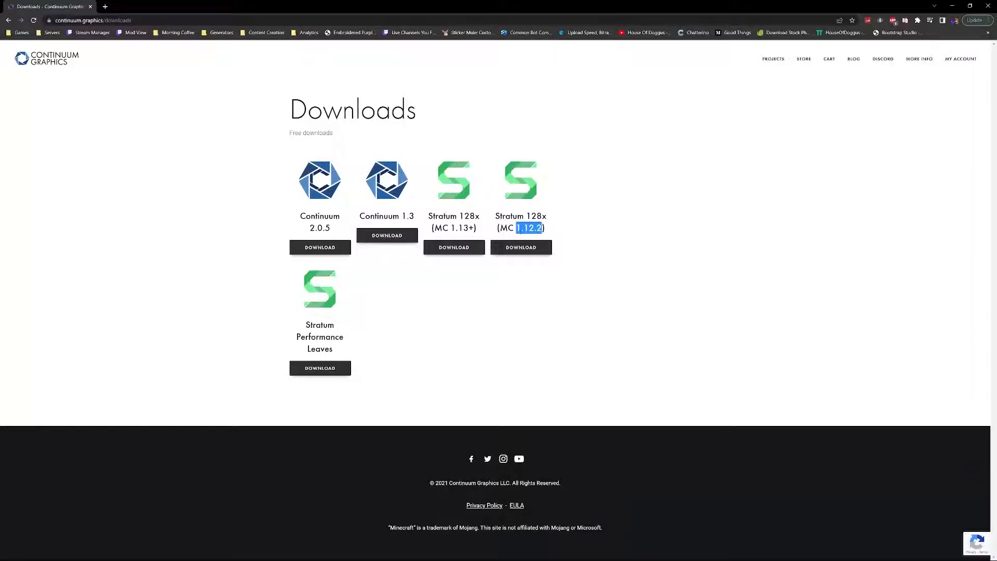
mouse_move(453, 247)
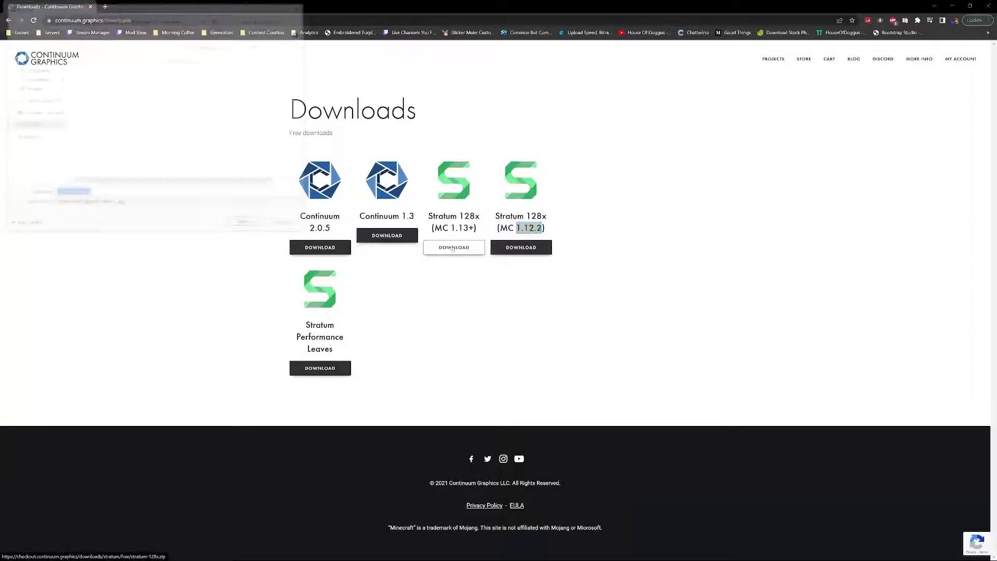
- Save the Stratum 128x (MC 1.13+) pack as stratum-128x.zip into the a-stratum folder
left_click(454, 247)
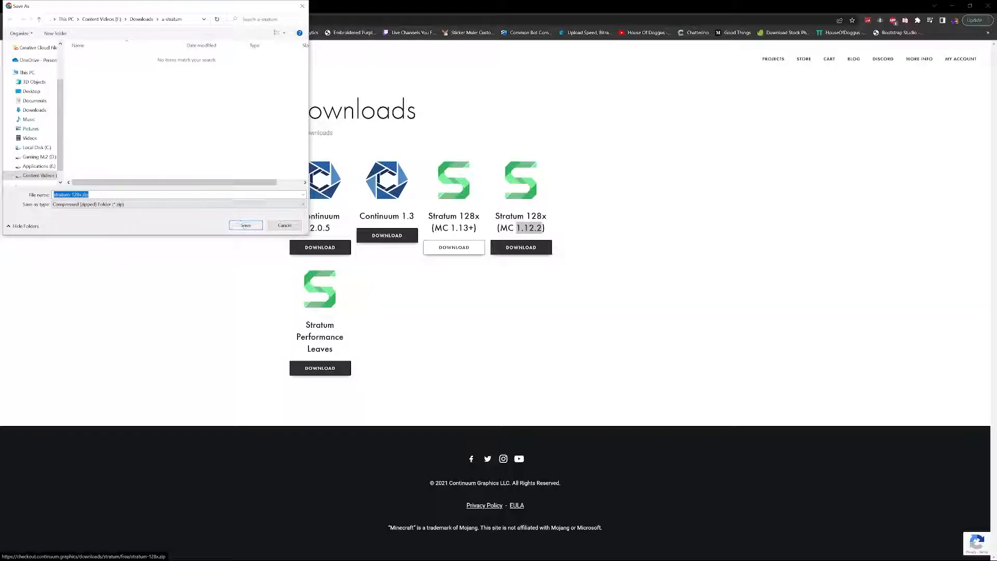
left_click(246, 224)
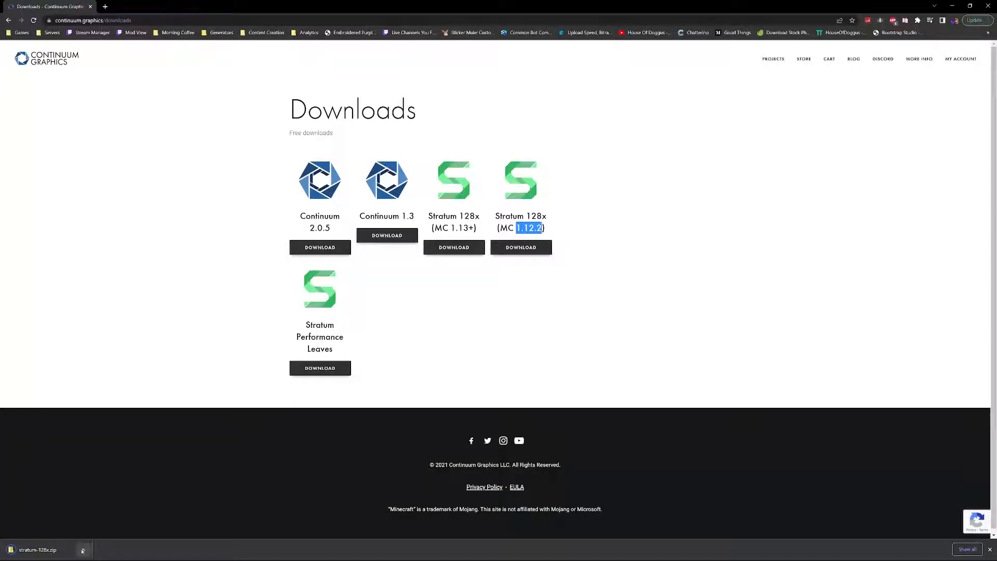
left_click(83, 549)
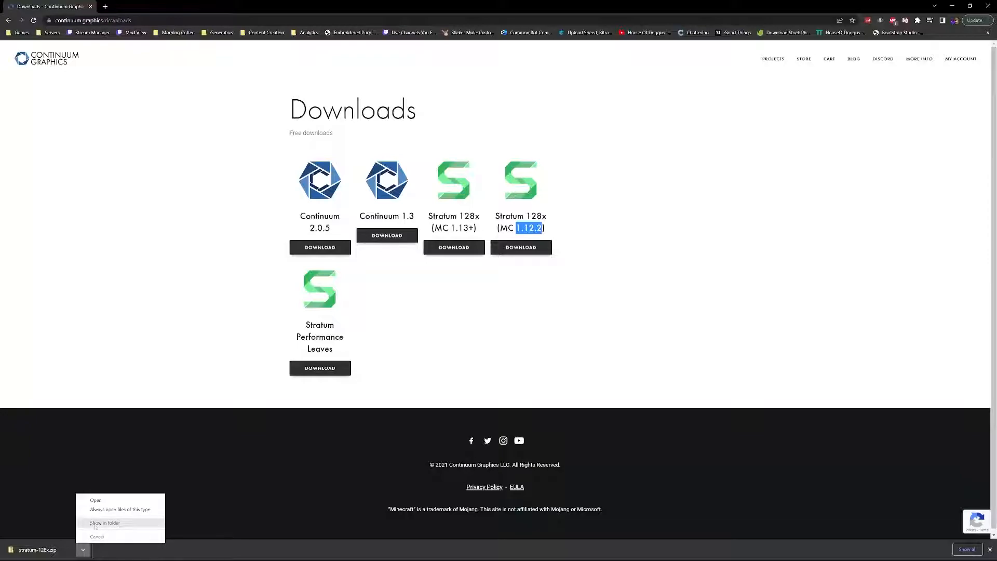
- Reveal stratum-128x.zip in the a-stratum folder in File Explorer
left_click(102, 524)
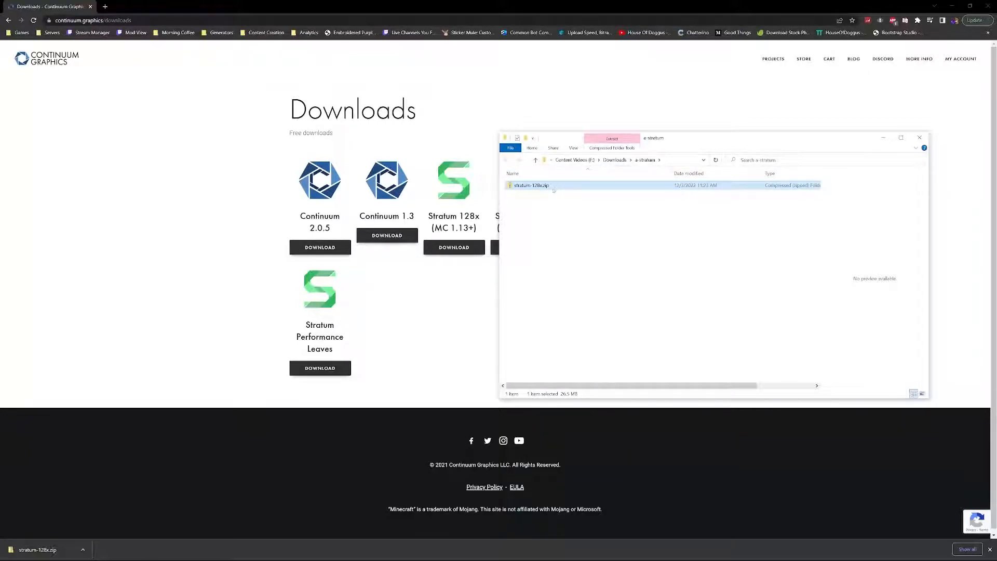
mouse_move(549, 188)
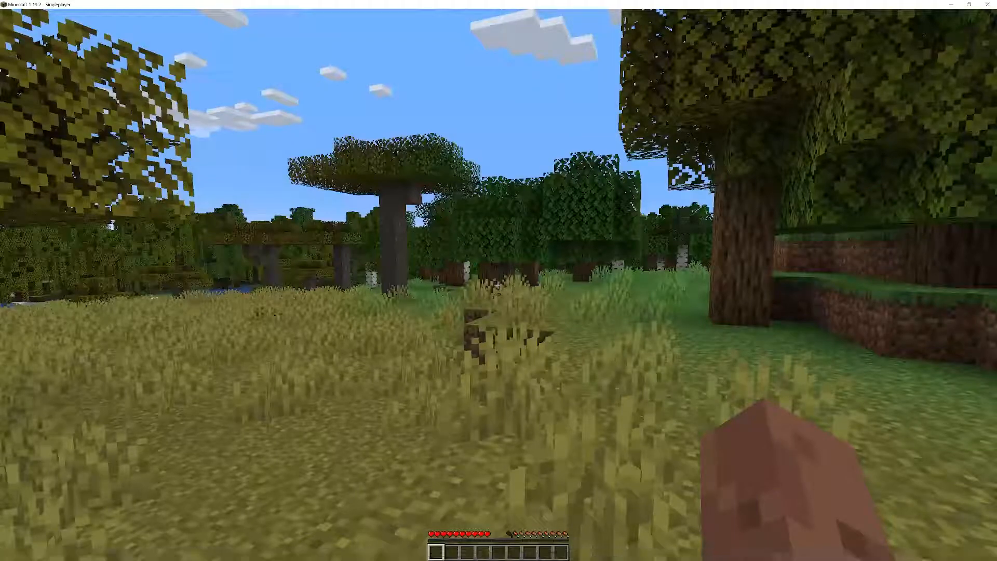
- Pause the game, reach Options > Resource Packs, and open the resourcepacks folder
key("Escape")
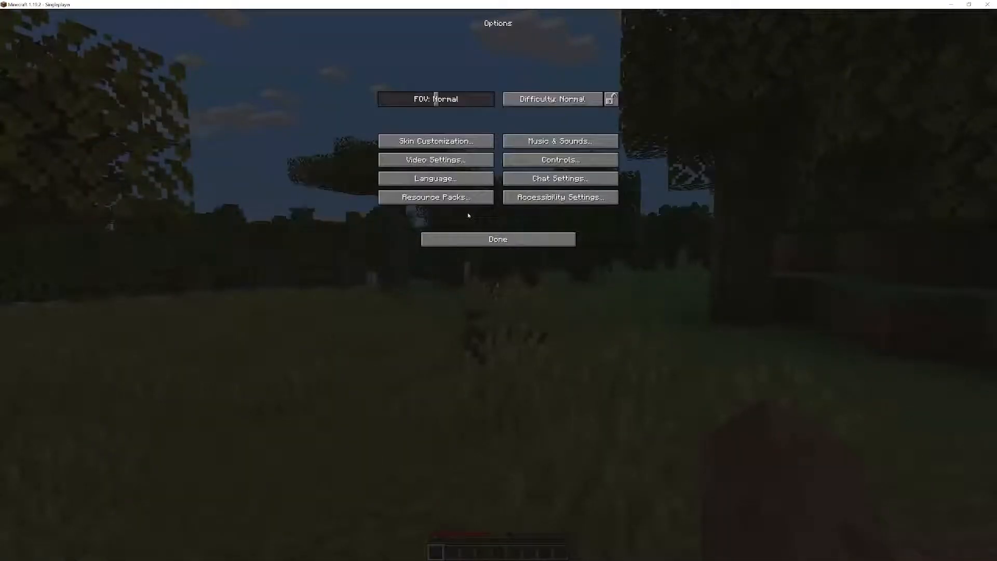
left_click(436, 197)
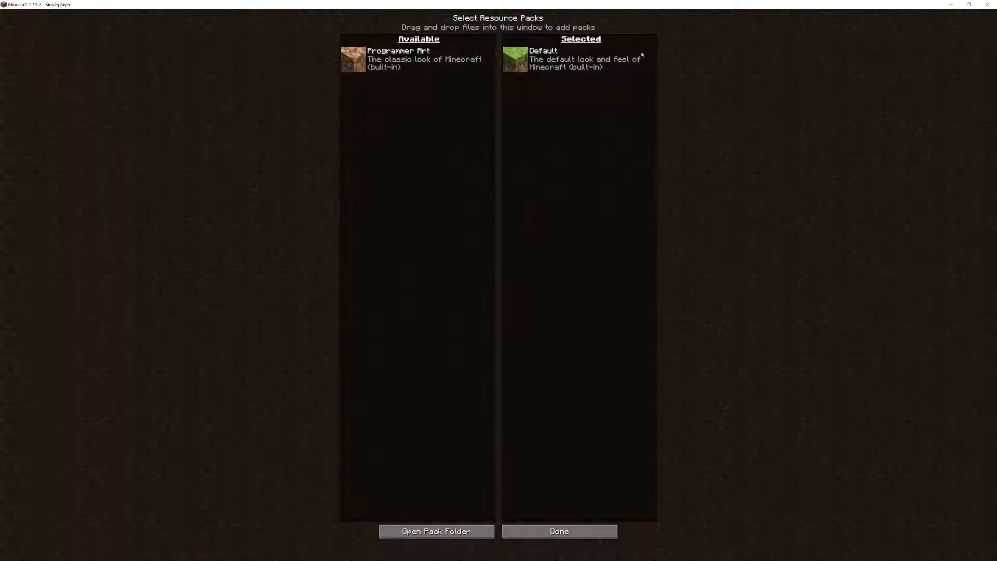
mouse_move(440, 149)
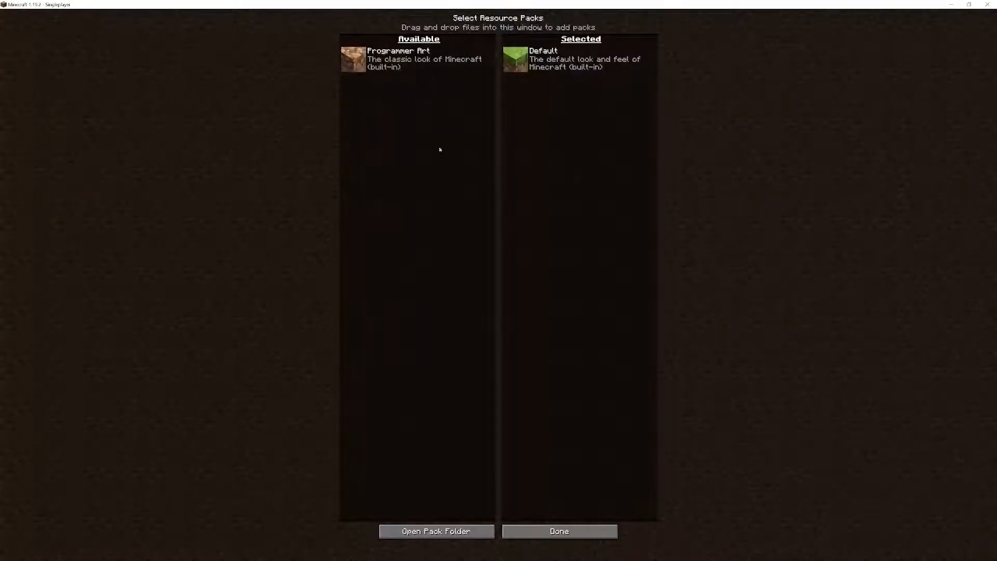
left_click(435, 545)
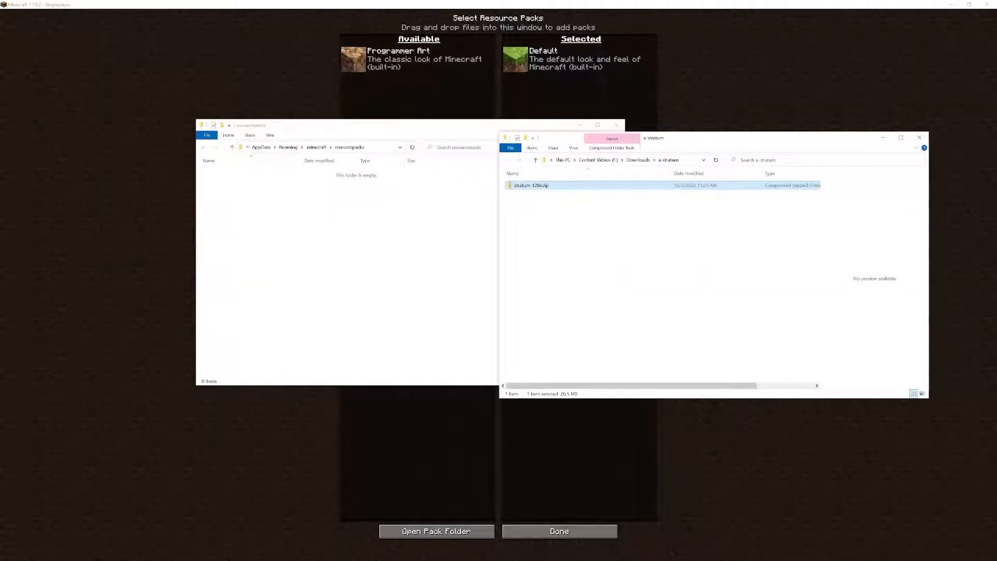
- Drag stratum-128x.zip from a-stratum into the resourcepacks folder
left_click_drag(530, 185, 397, 210)
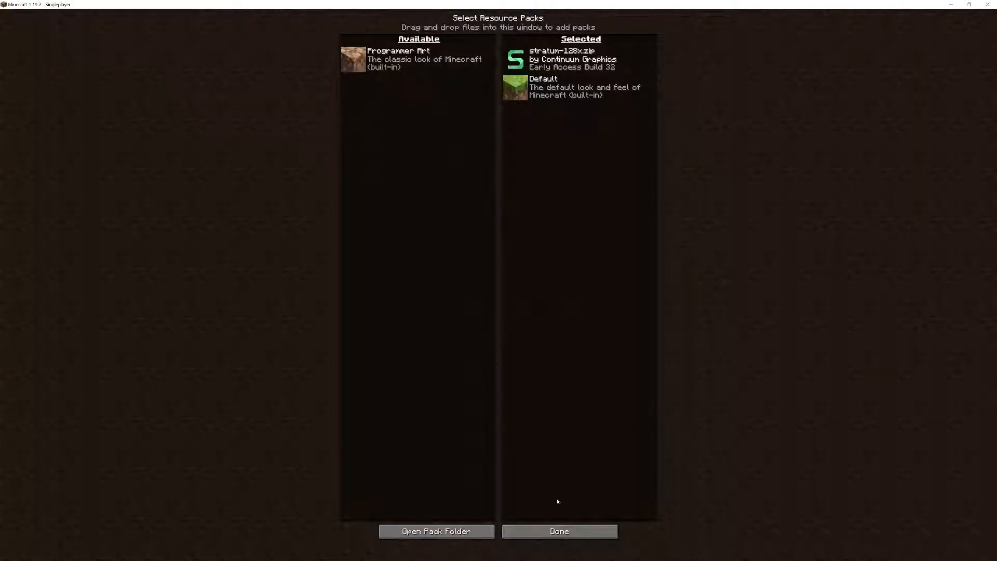
- Confirm the Stratum pack on Resource Packs and close Options, returning to the world
left_click(558, 545)
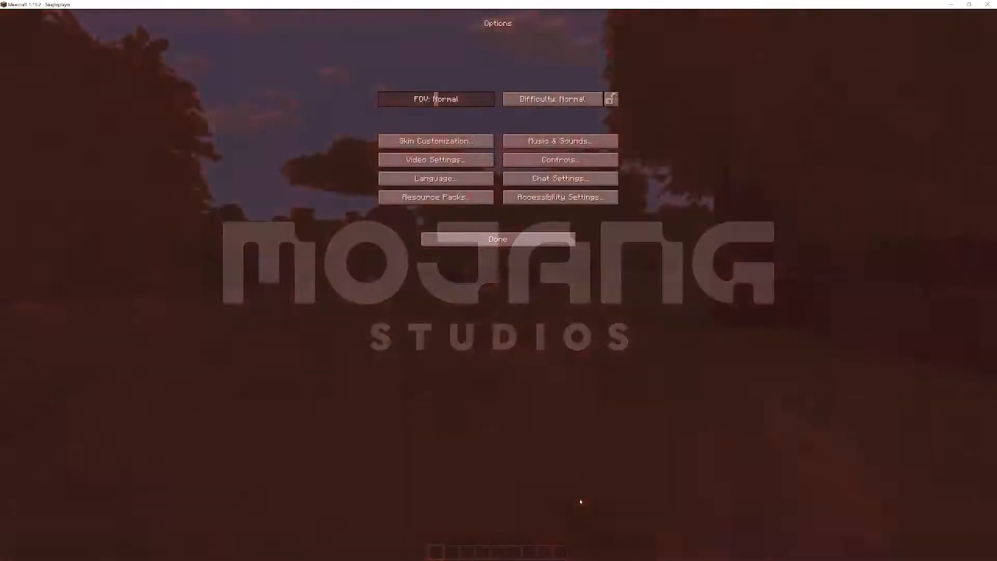
left_click(499, 239)
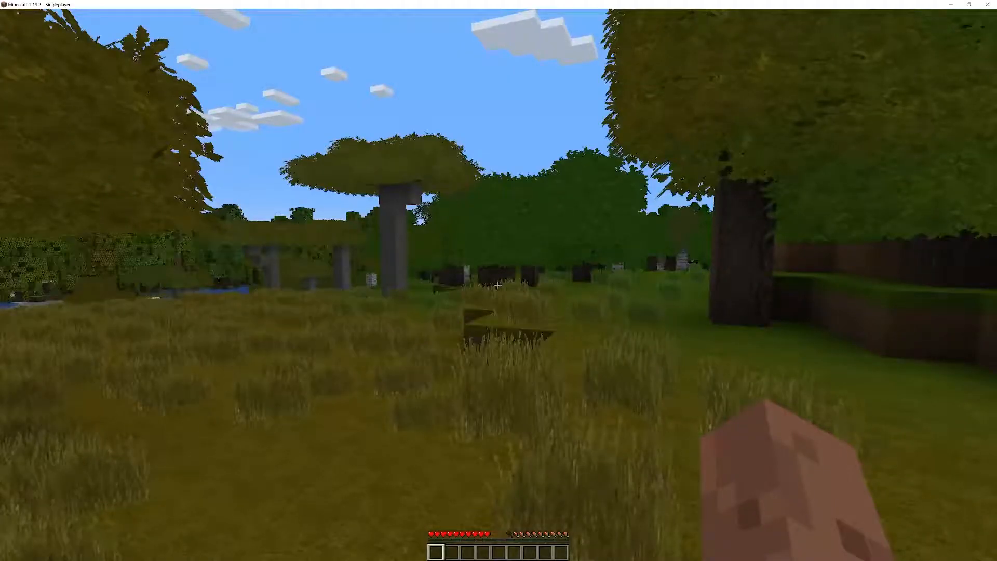